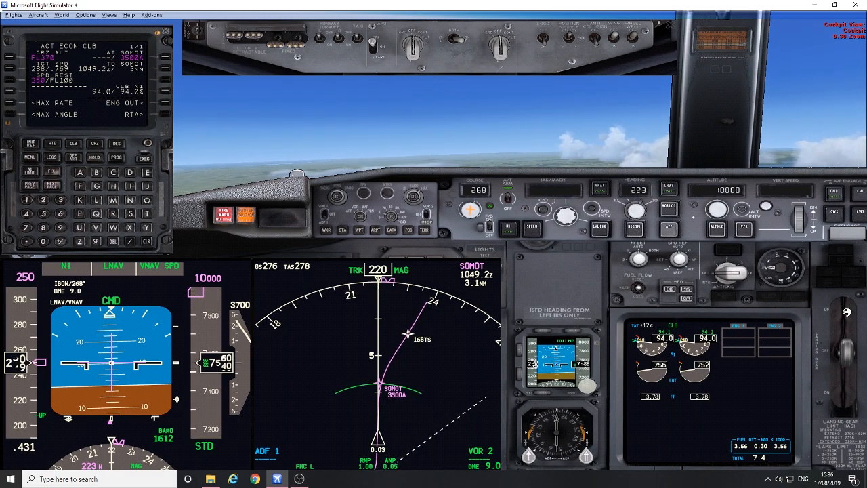
{"action": "mouse_move", "coordinate": [291, 386]}
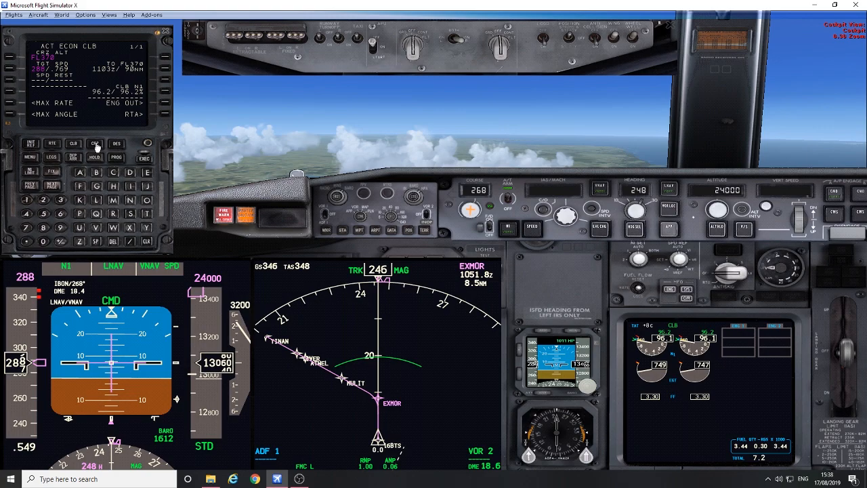
{"action": "left_click", "coordinate": [95, 144]}
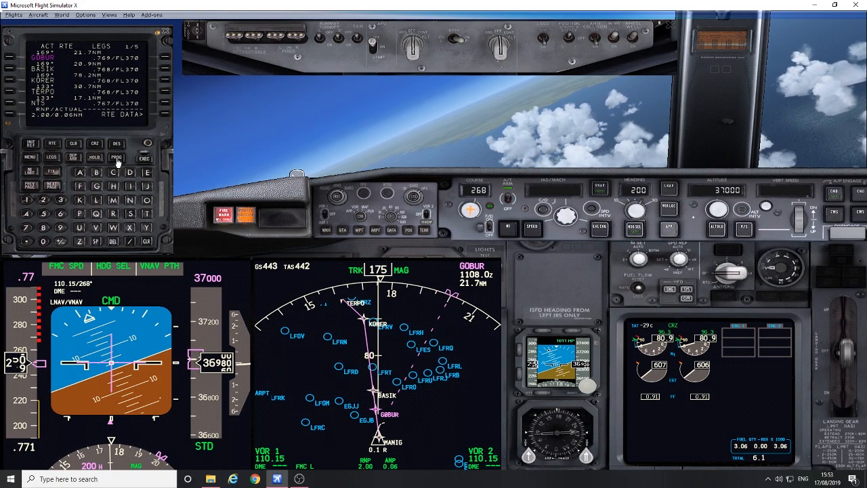
Display the ACT RTE LEGS page on the FMC while cruising toward SOBUR at FL370.
{"action": "left_click", "coordinate": [116, 157]}
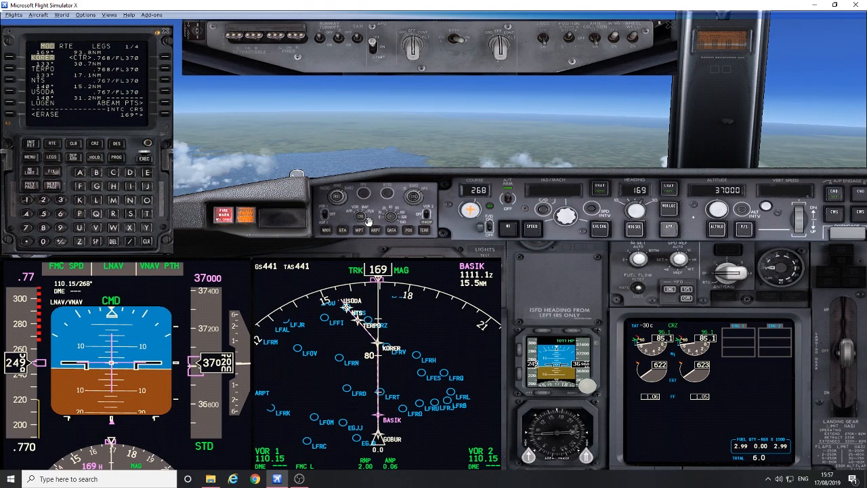
Execute the pending MOD RTE LEGS change so the route becomes active again.
{"action": "left_click", "coordinate": [144, 159]}
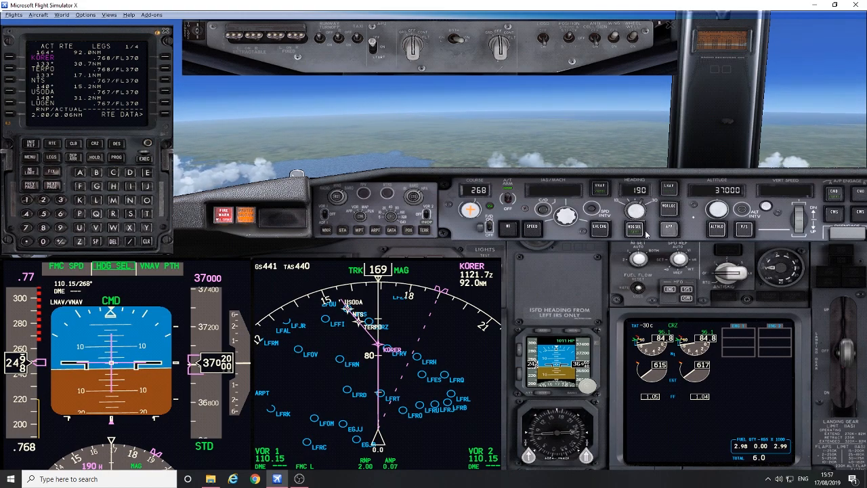
Display the FMC PROGRESS page for the cruise toward KOBER.
{"action": "left_click", "coordinate": [117, 158]}
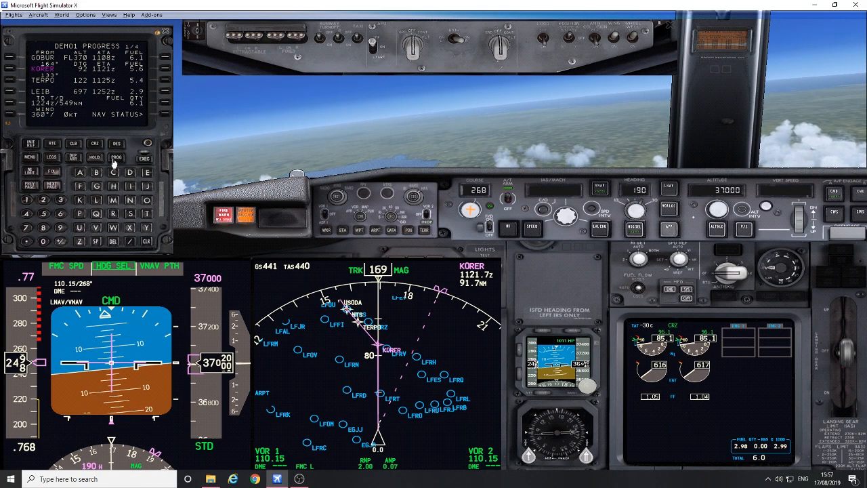
{"action": "left_click", "coordinate": [30, 189]}
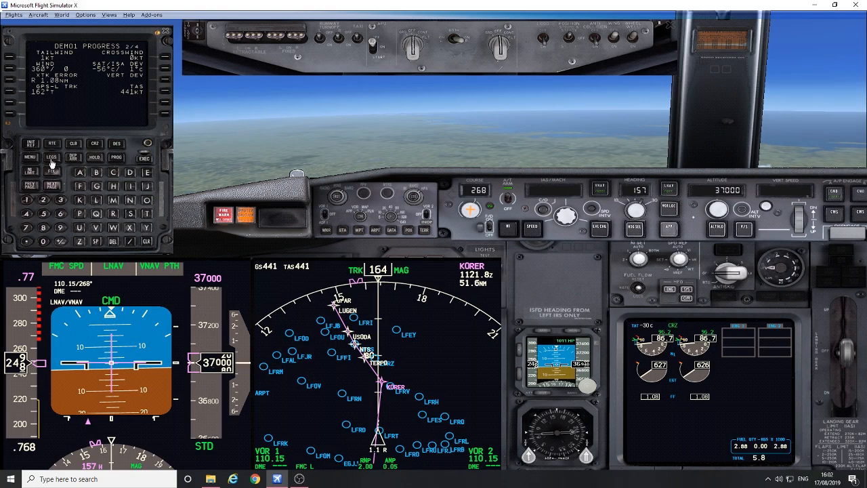
Display the RTE LEGS page with leg speeds and flight levels, then the cruise page.
{"action": "left_click", "coordinate": [51, 157]}
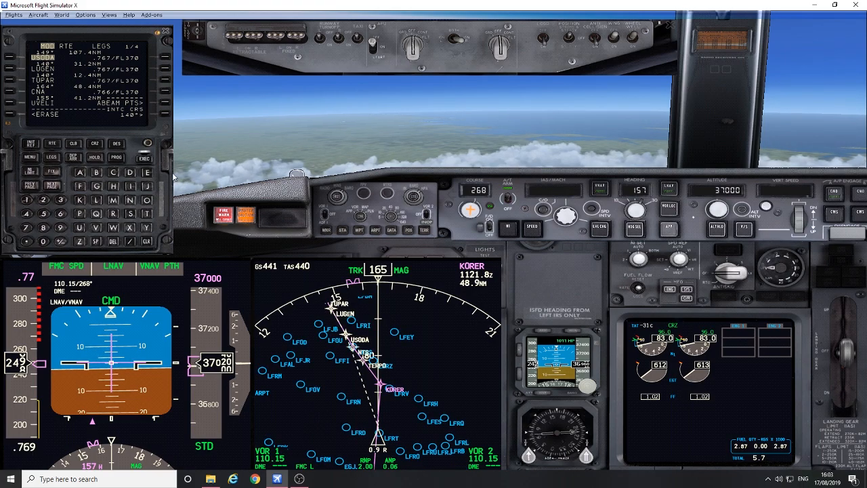
{"action": "left_click", "coordinate": [144, 157]}
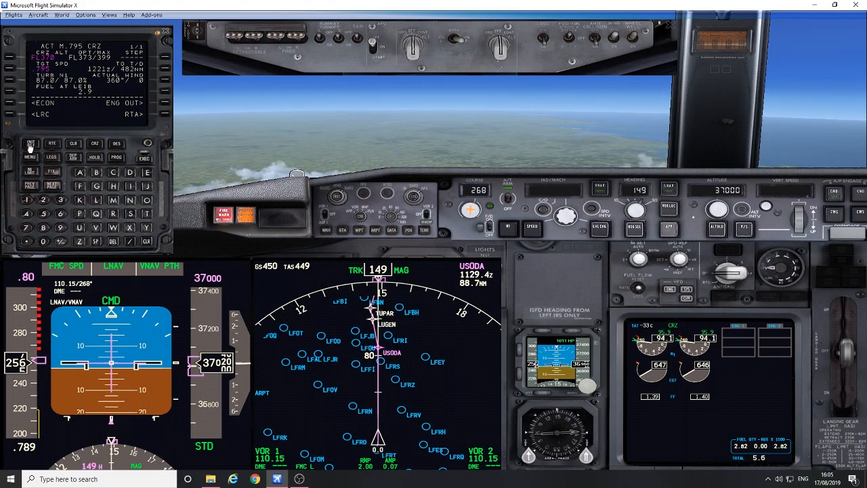
Show ALTERNATE DESTS arrival and fuel predictions, then the EGGD/LEIB DEP/ARR index.
{"action": "left_click", "coordinate": [29, 144]}
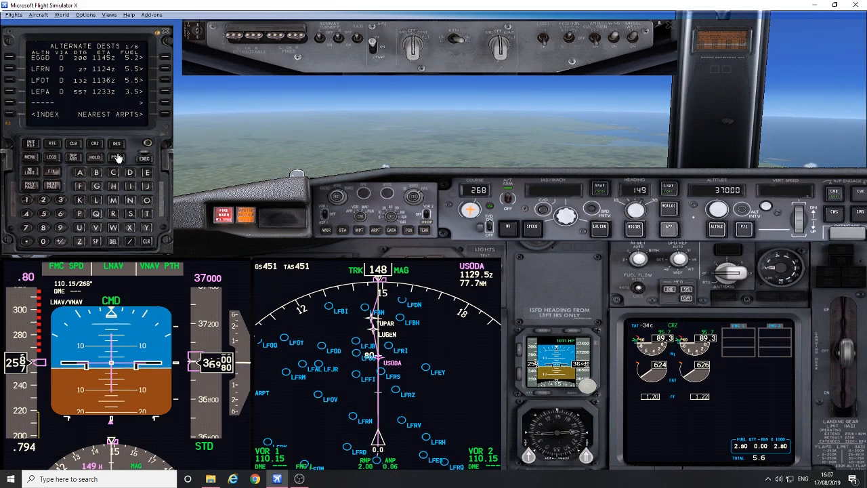
{"action": "left_click", "coordinate": [116, 158]}
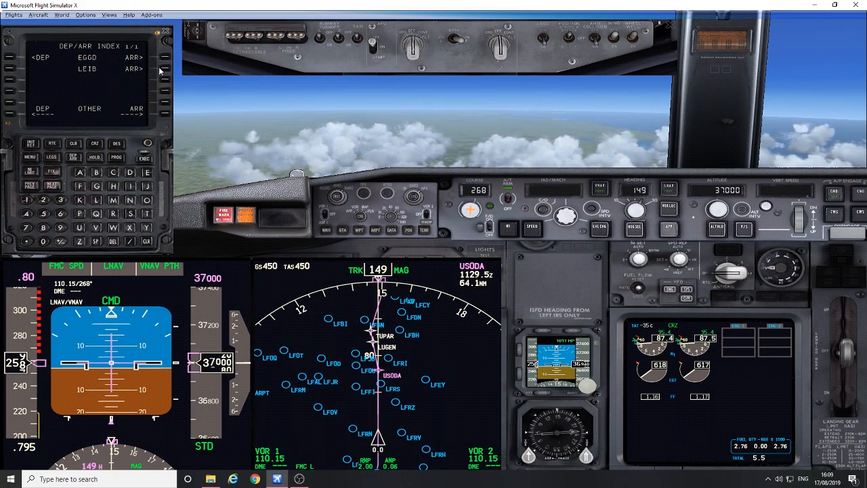
Select and execute the Ibiza ILS 06 arrival, then bring up APPROACH REF via INIT REF.
{"action": "left_click", "coordinate": [133, 68]}
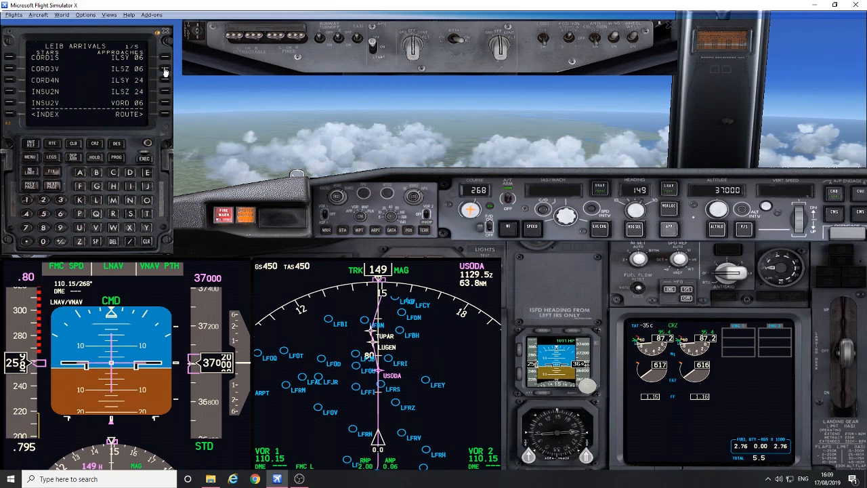
{"action": "mouse_move", "coordinate": [87, 83]}
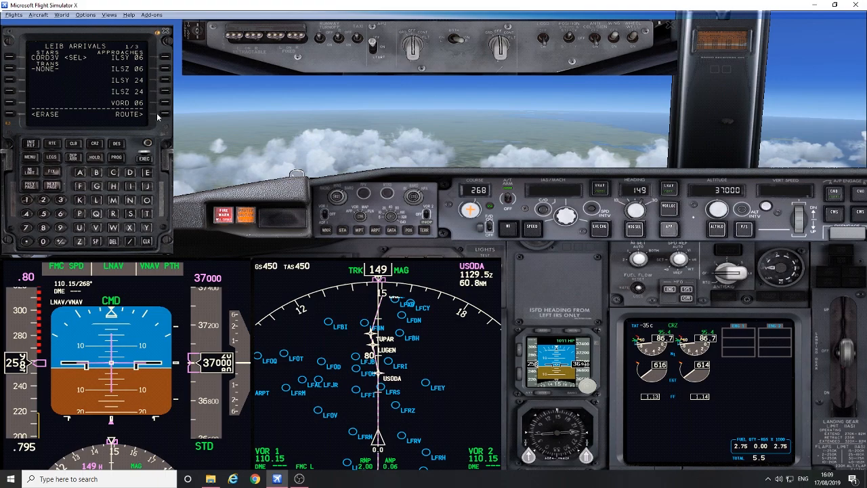
{"action": "left_click", "coordinate": [165, 68]}
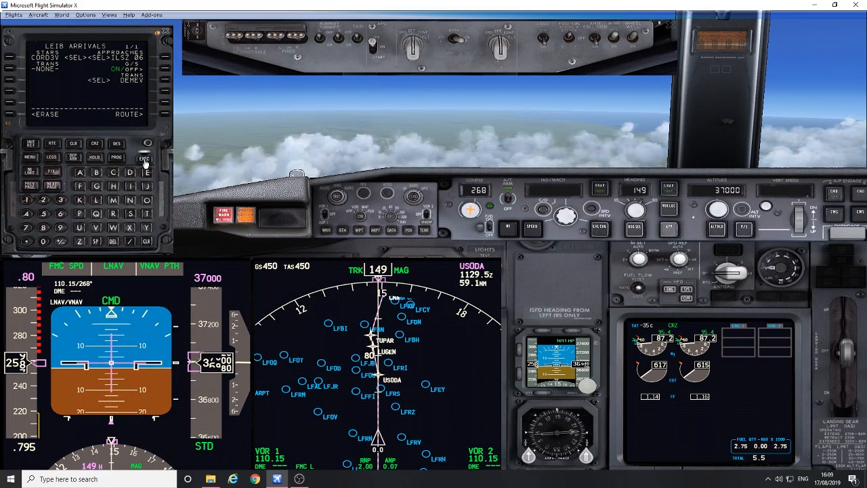
{"action": "left_click", "coordinate": [144, 159]}
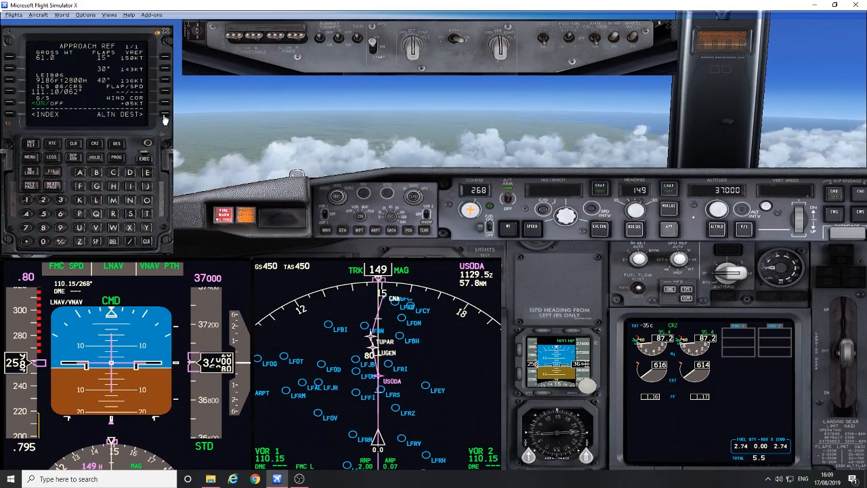
{"action": "left_click", "coordinate": [166, 114]}
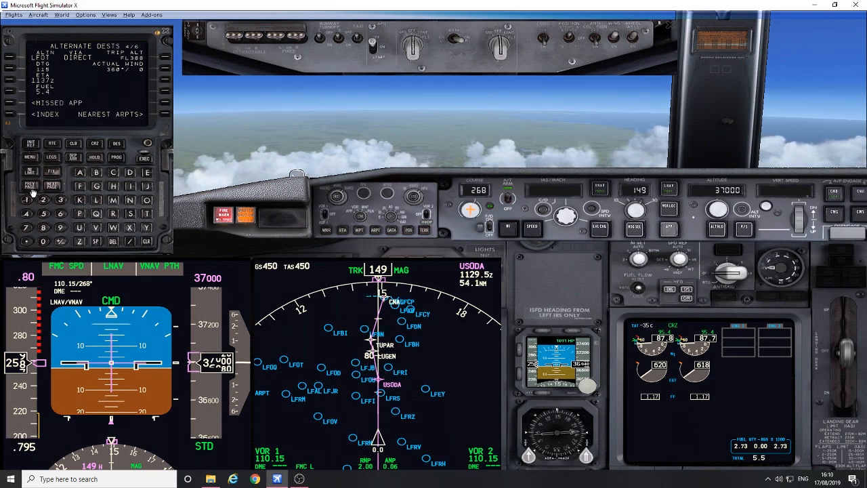
Review ALTERNATE DESTS fuel predictions, then list NEAREST ARPTS with distances and fuel.
{"action": "left_click", "coordinate": [33, 188]}
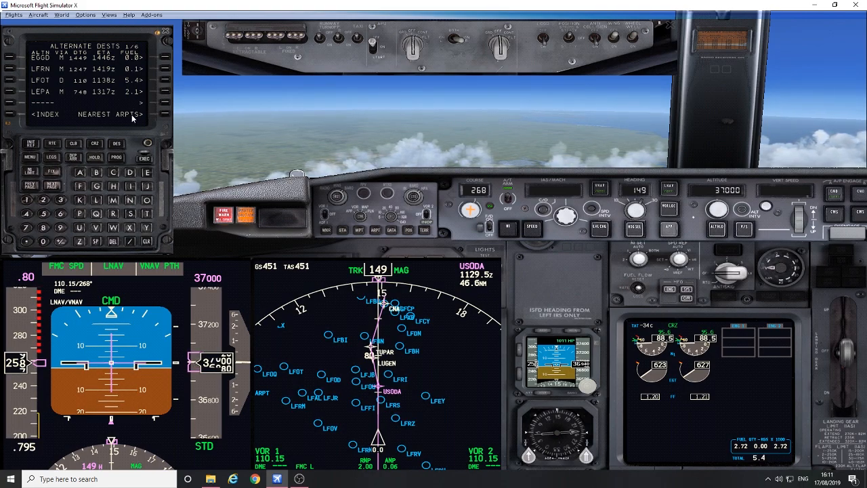
{"action": "left_click", "coordinate": [141, 114]}
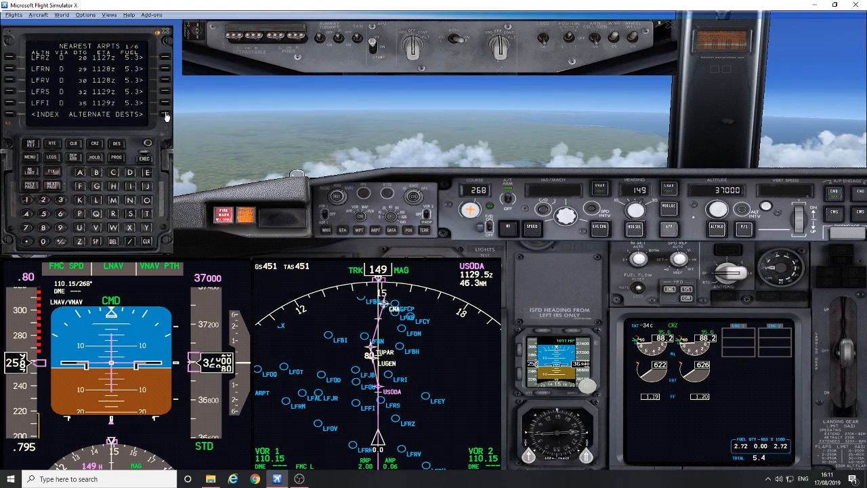